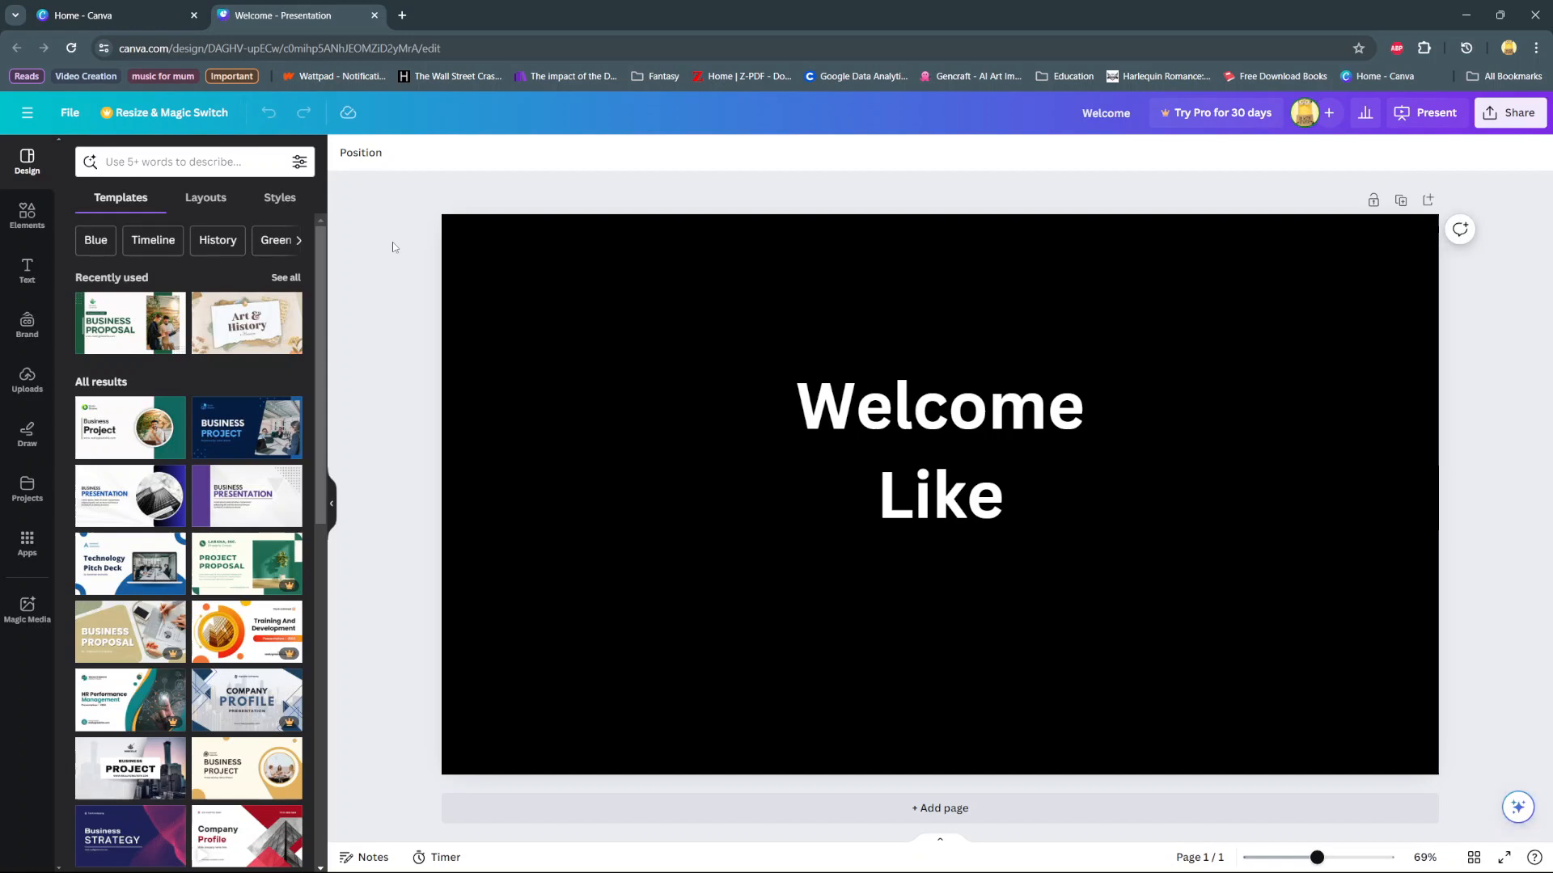
pyautogui.moveTo(576, 376)
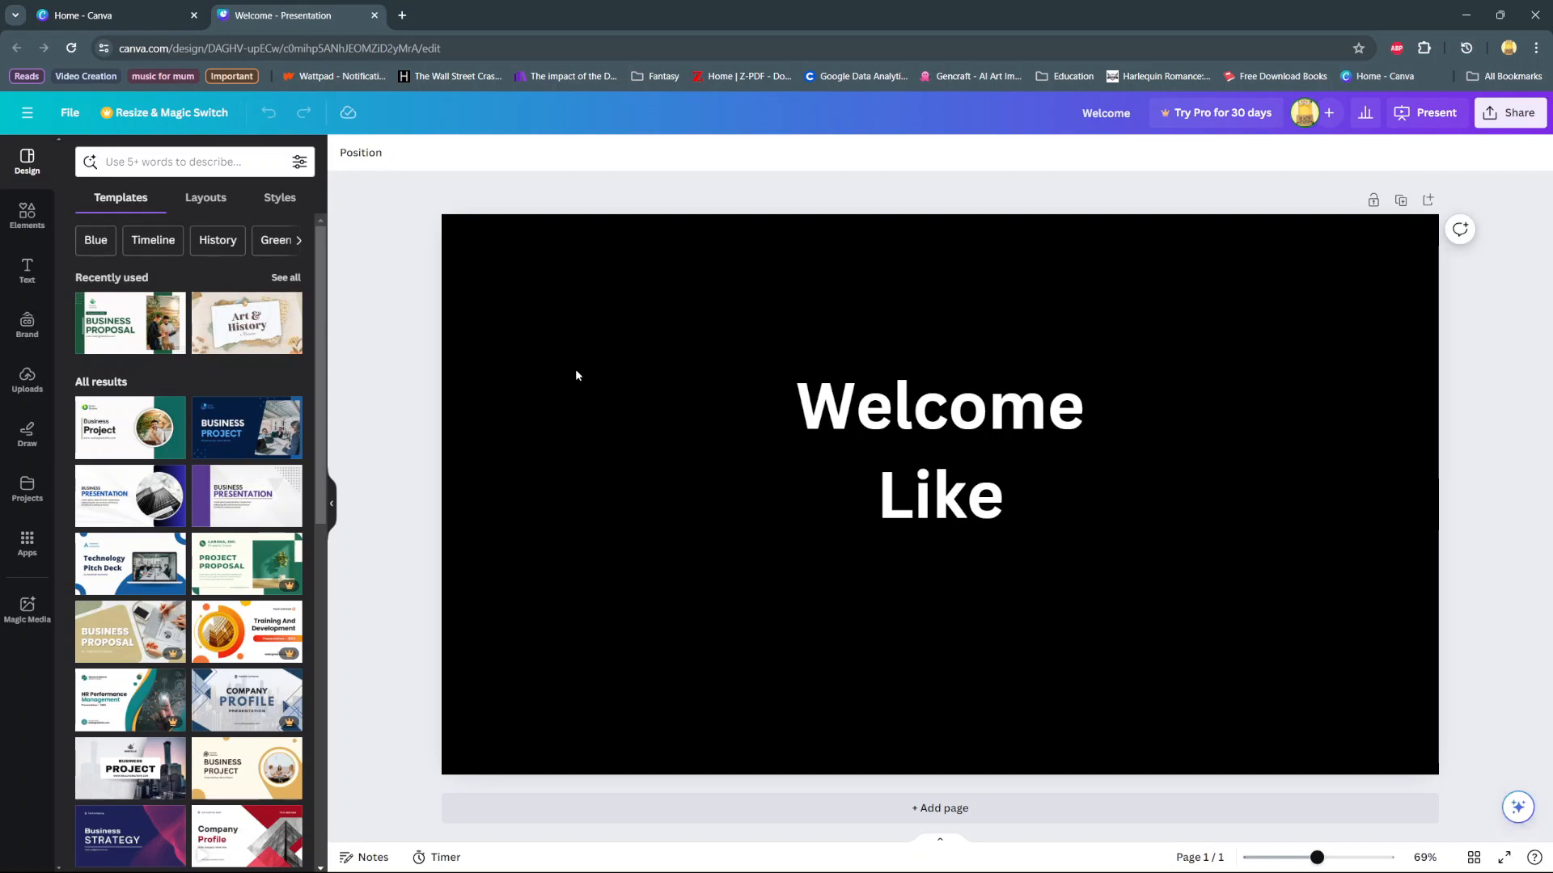
pyautogui.moveTo(576, 369)
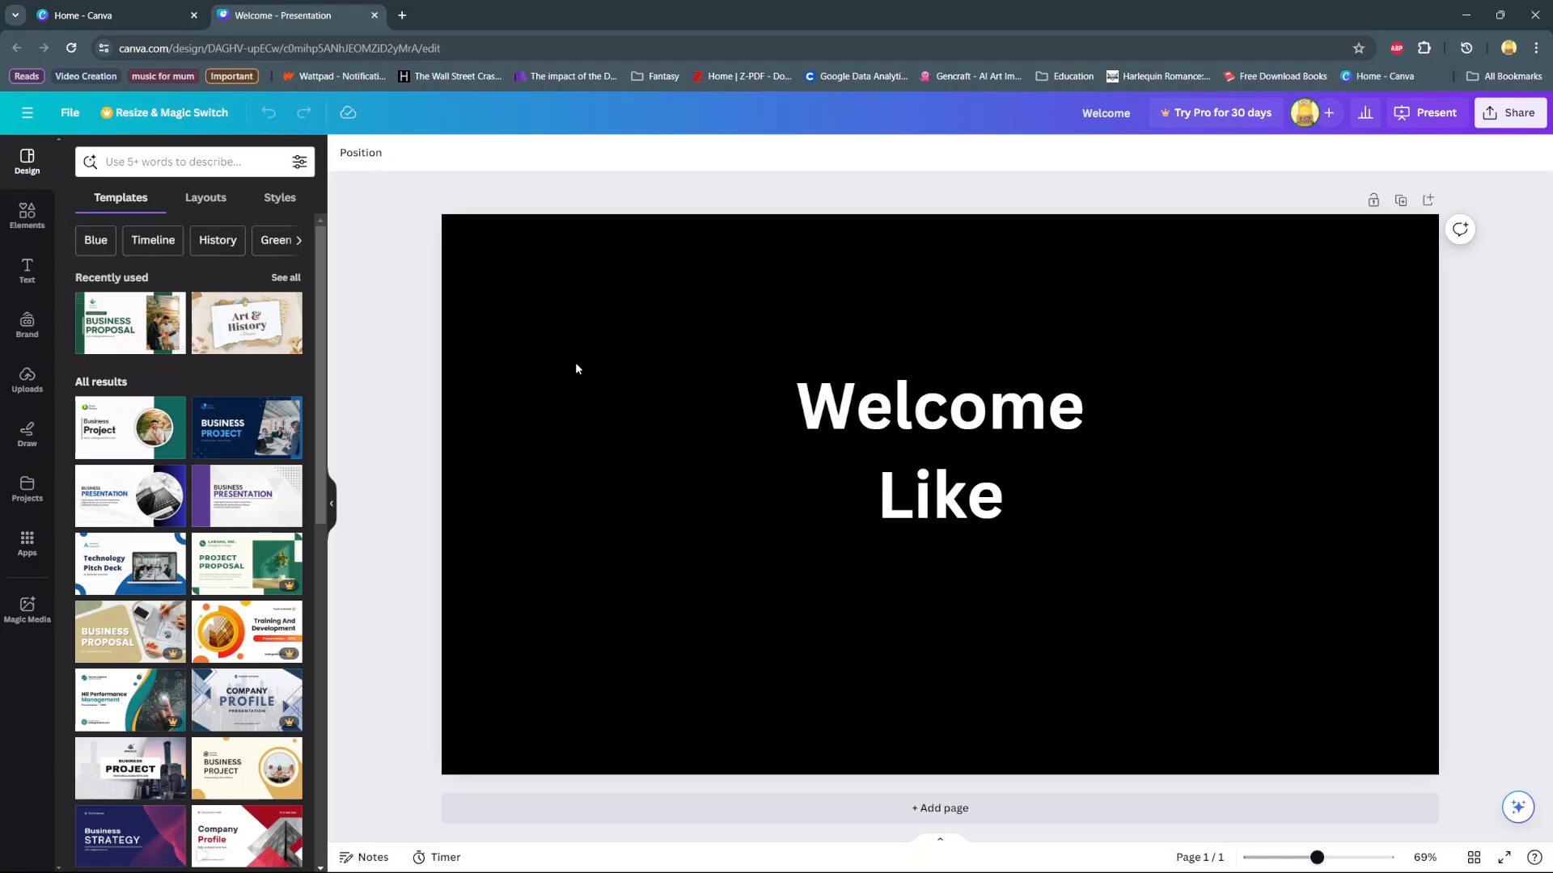
# Cycle the Welcome and Like lines through bullets to a numbered list (1., 2.).
pyautogui.click(939, 406)
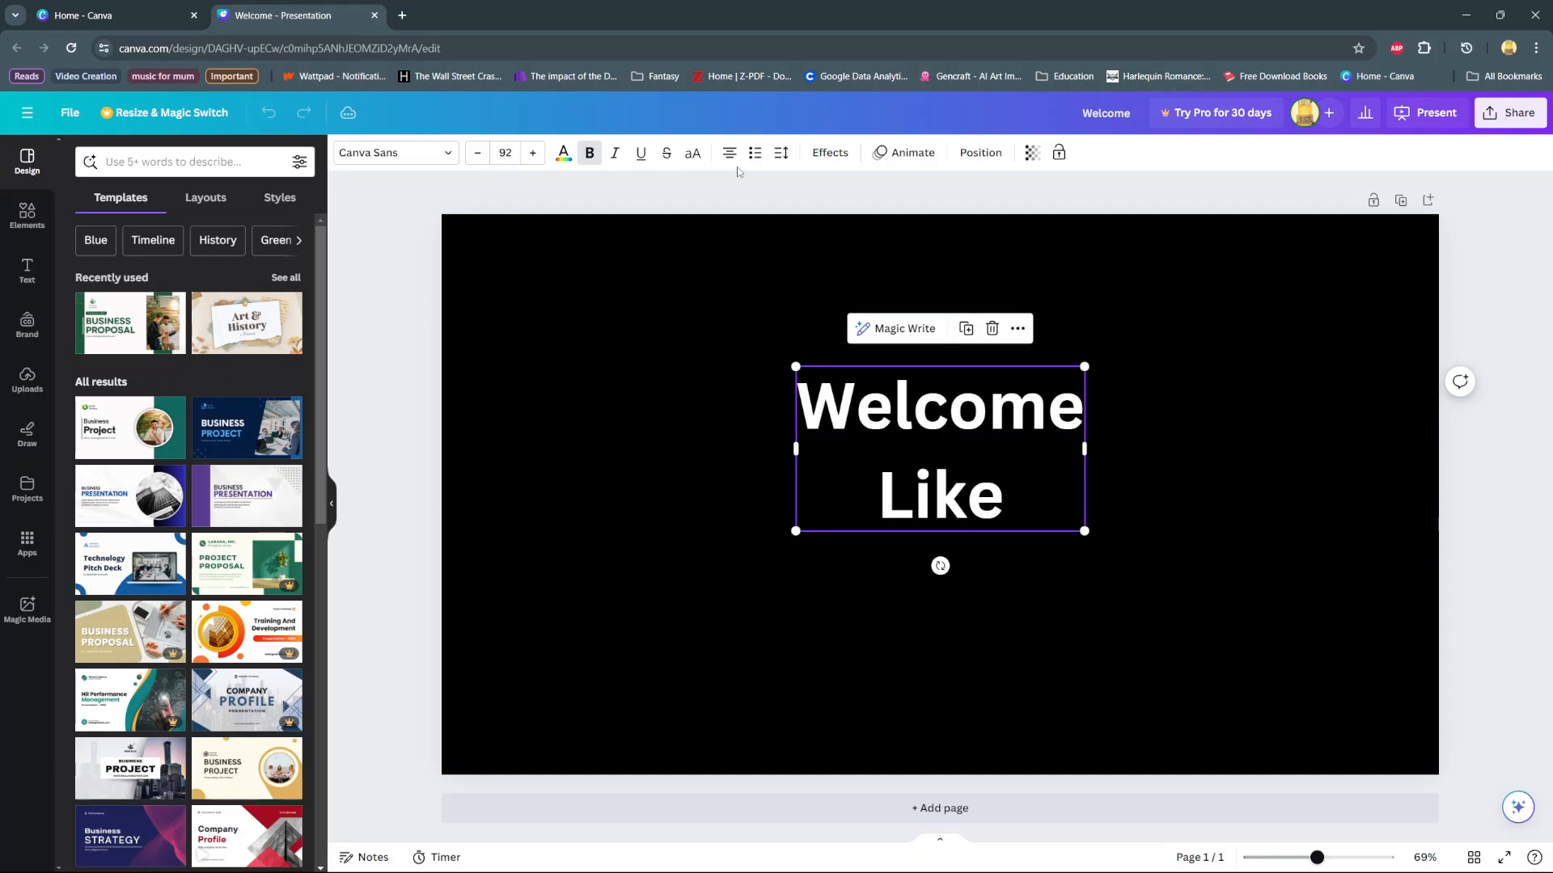
pyautogui.moveTo(756, 152)
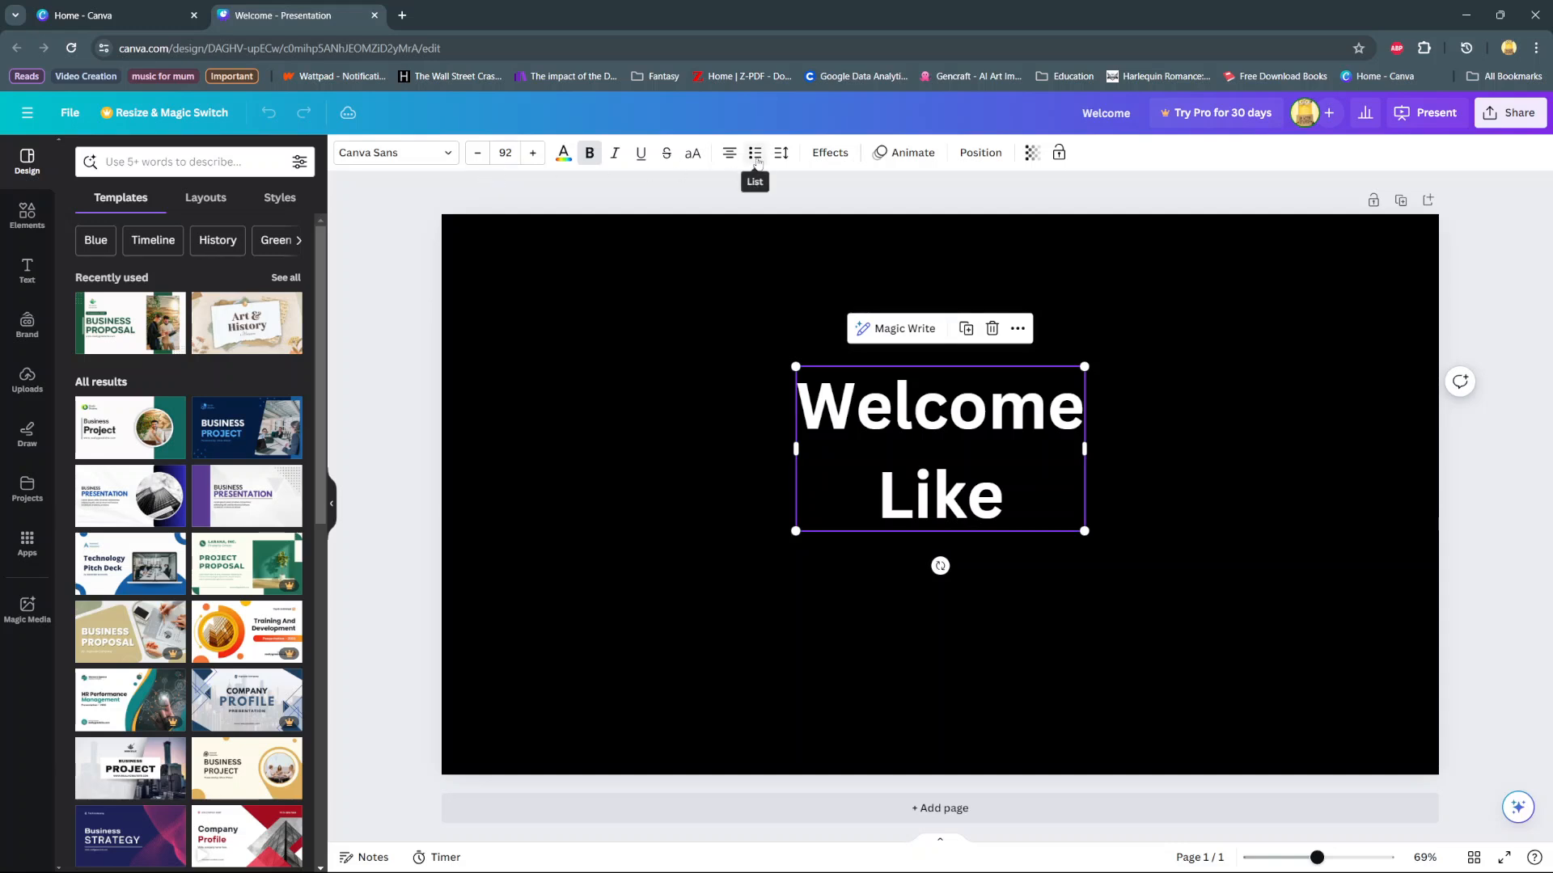
pyautogui.click(755, 152)
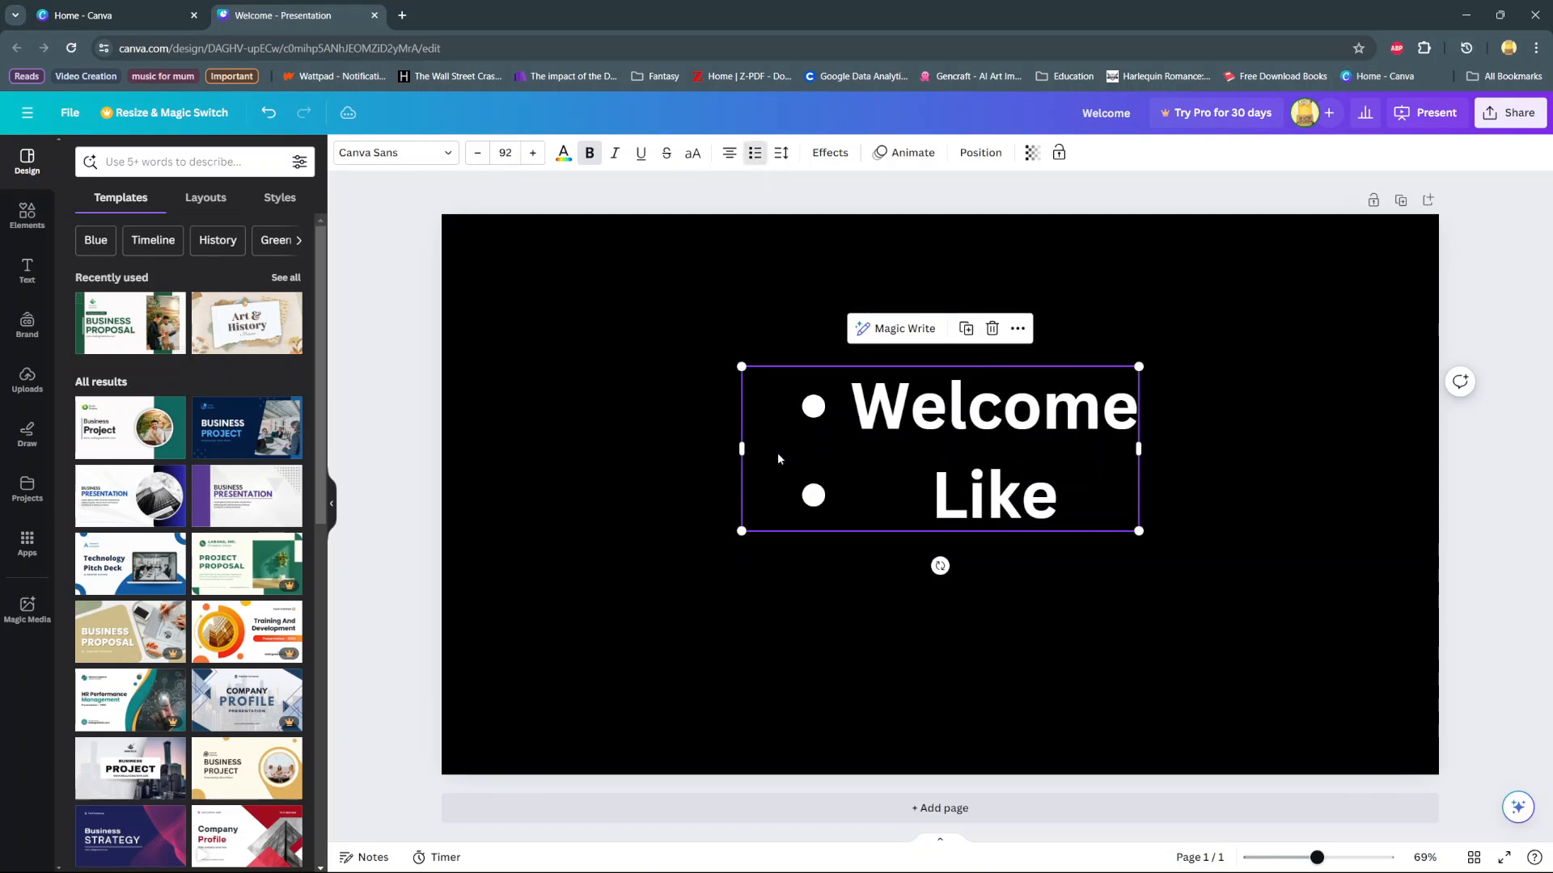
pyautogui.click(756, 153)
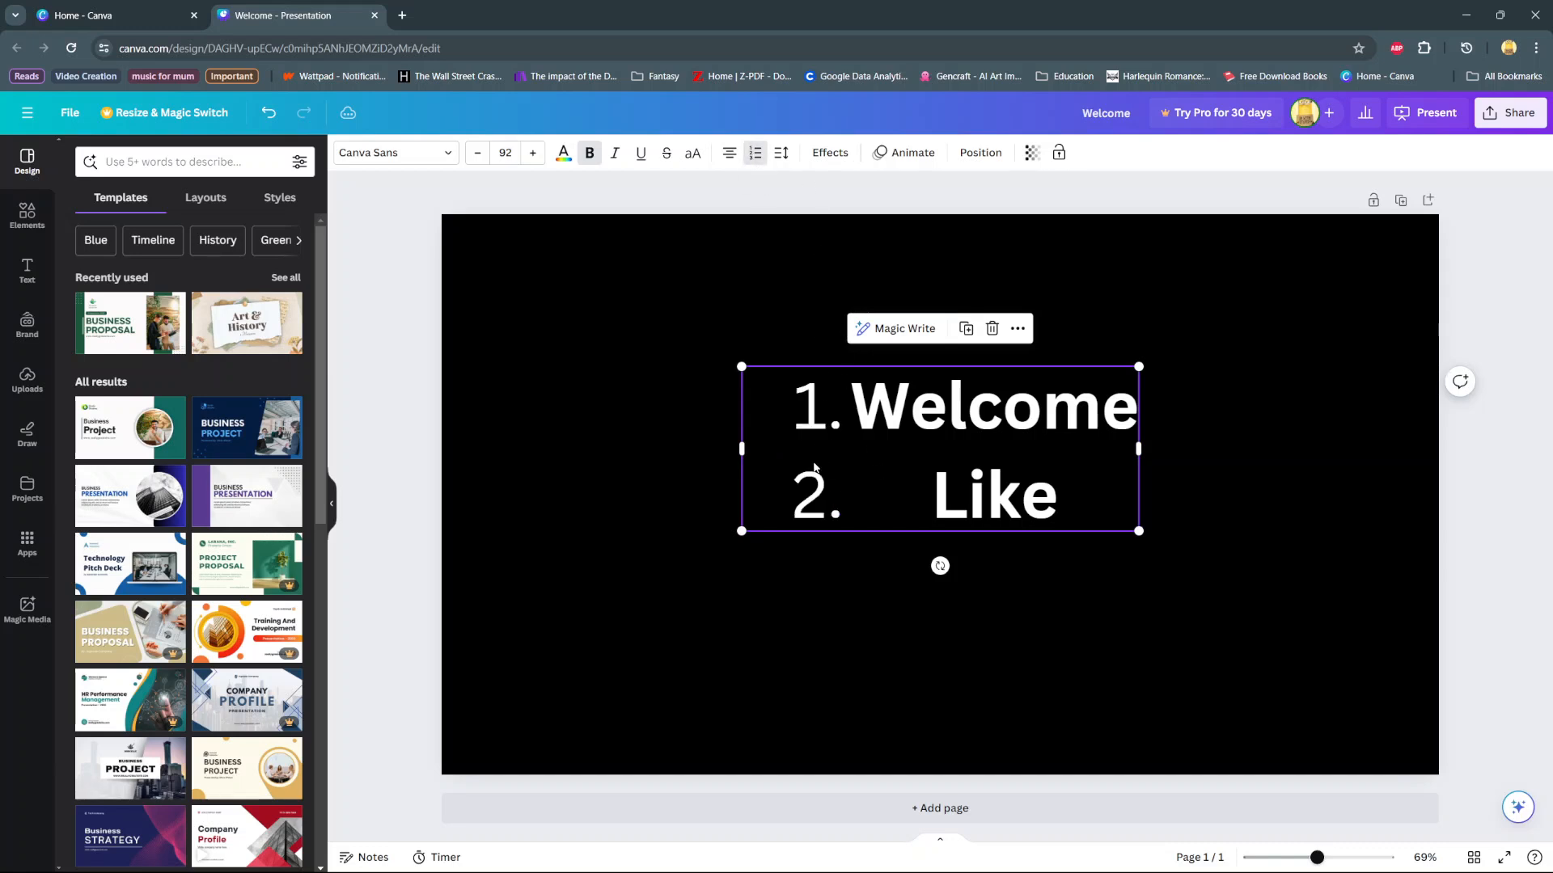
pyautogui.click(1060, 495)
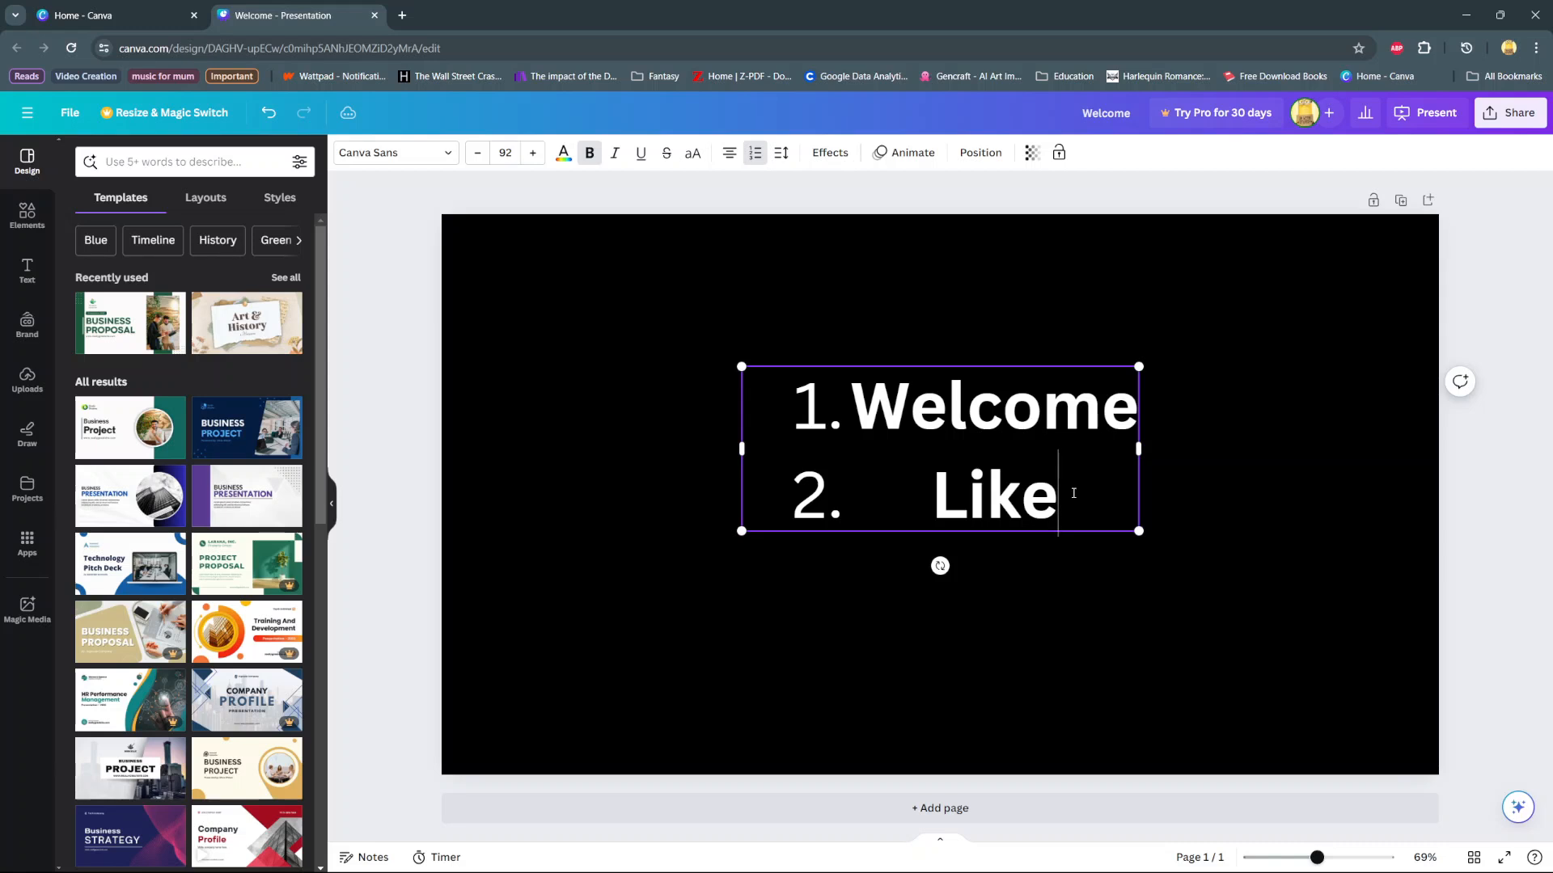
# Extend the numbered list with new items Share and Subscribe after Like.
pyautogui.press('enter')
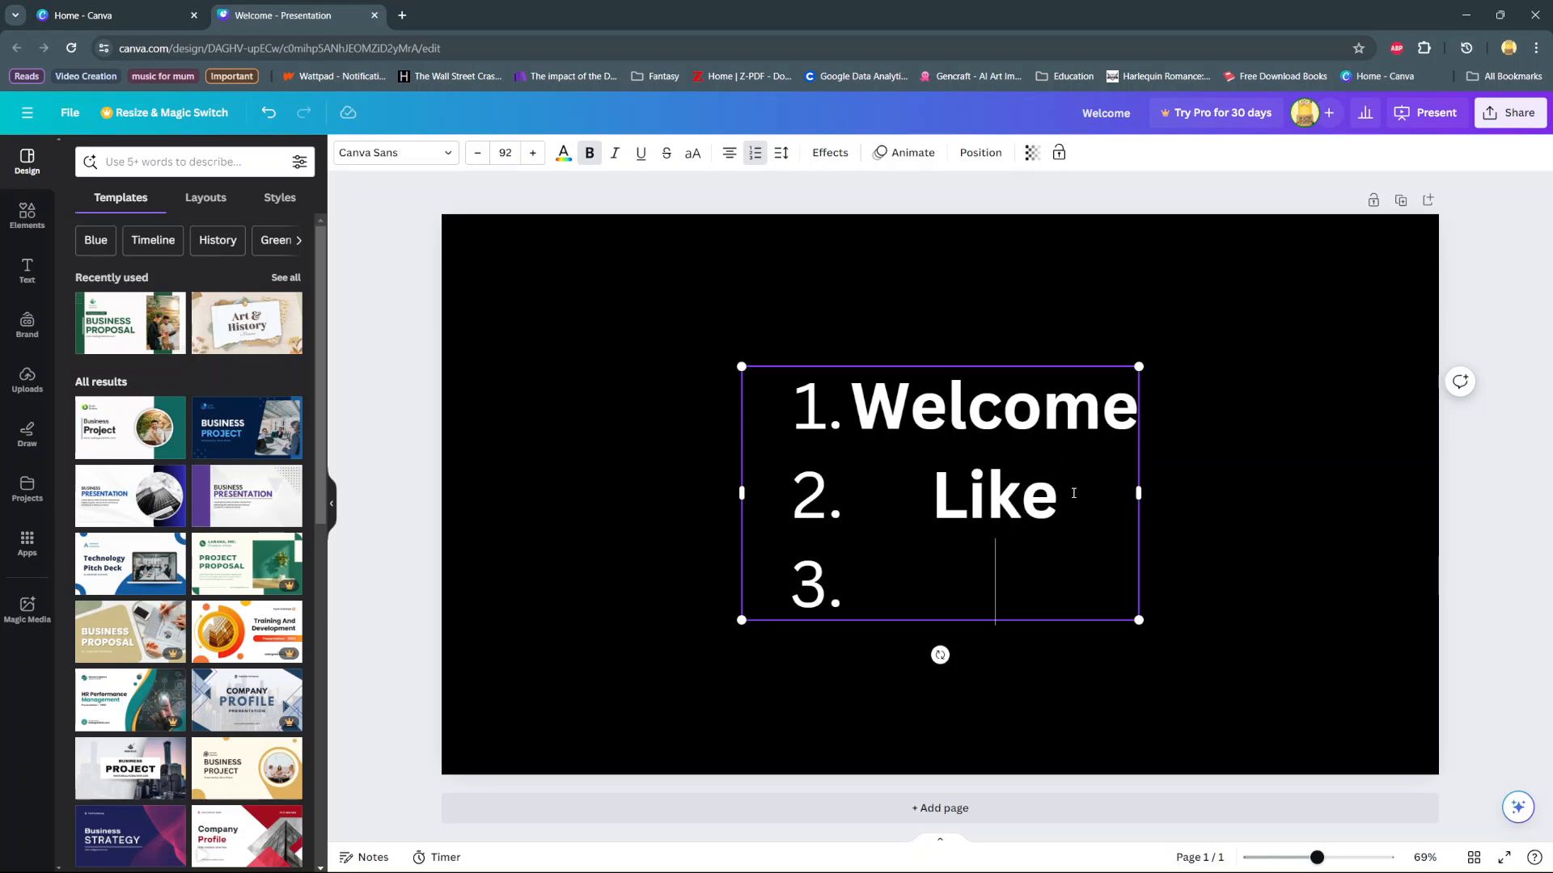
pyautogui.write('Share')
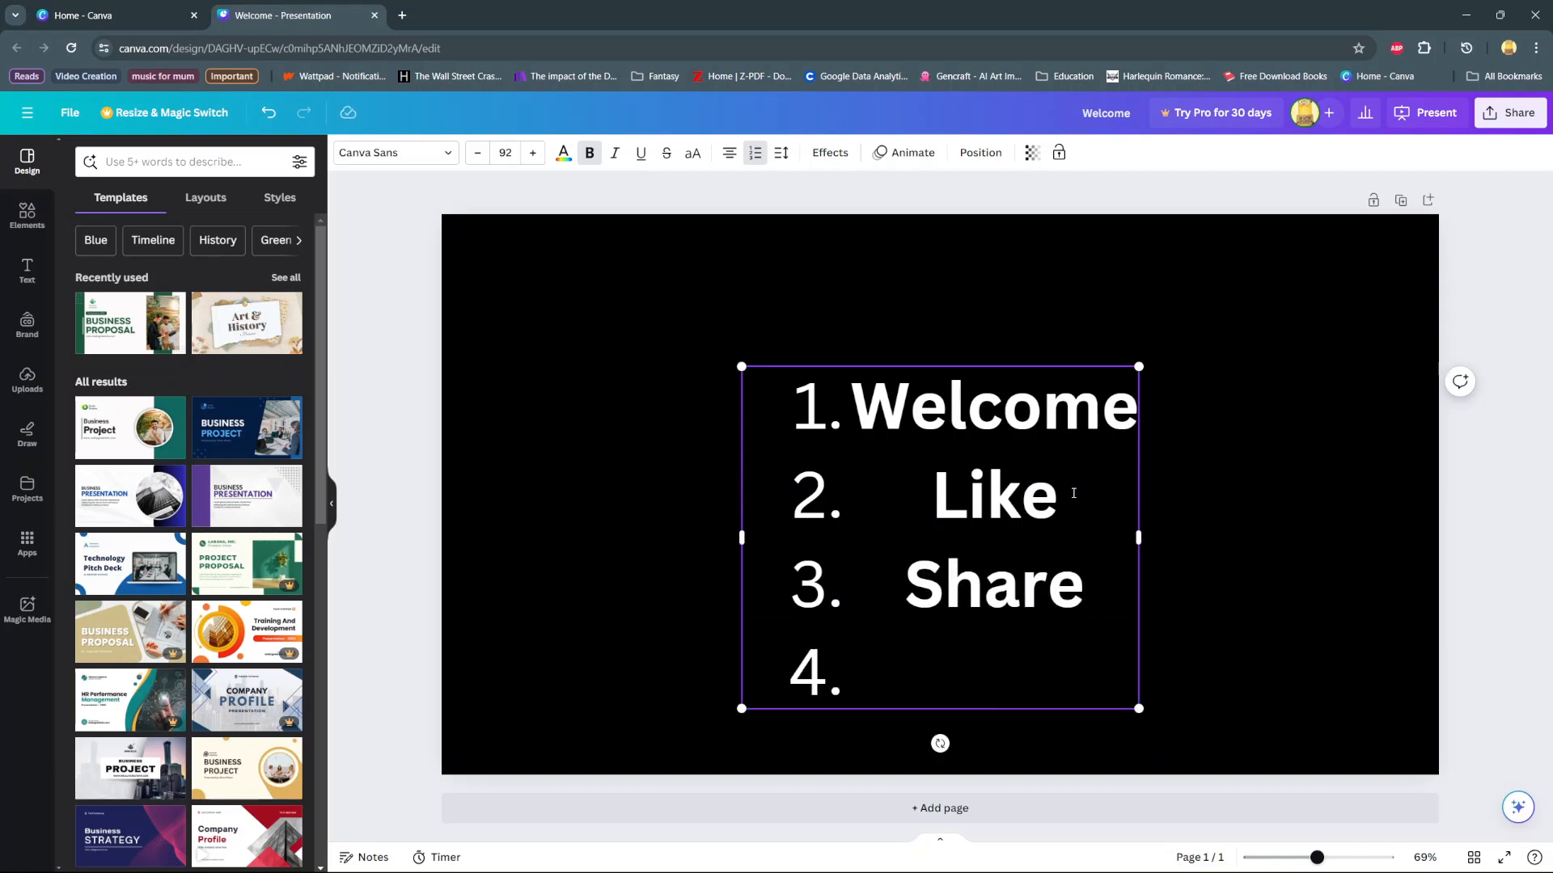
pyautogui.write('Subs')
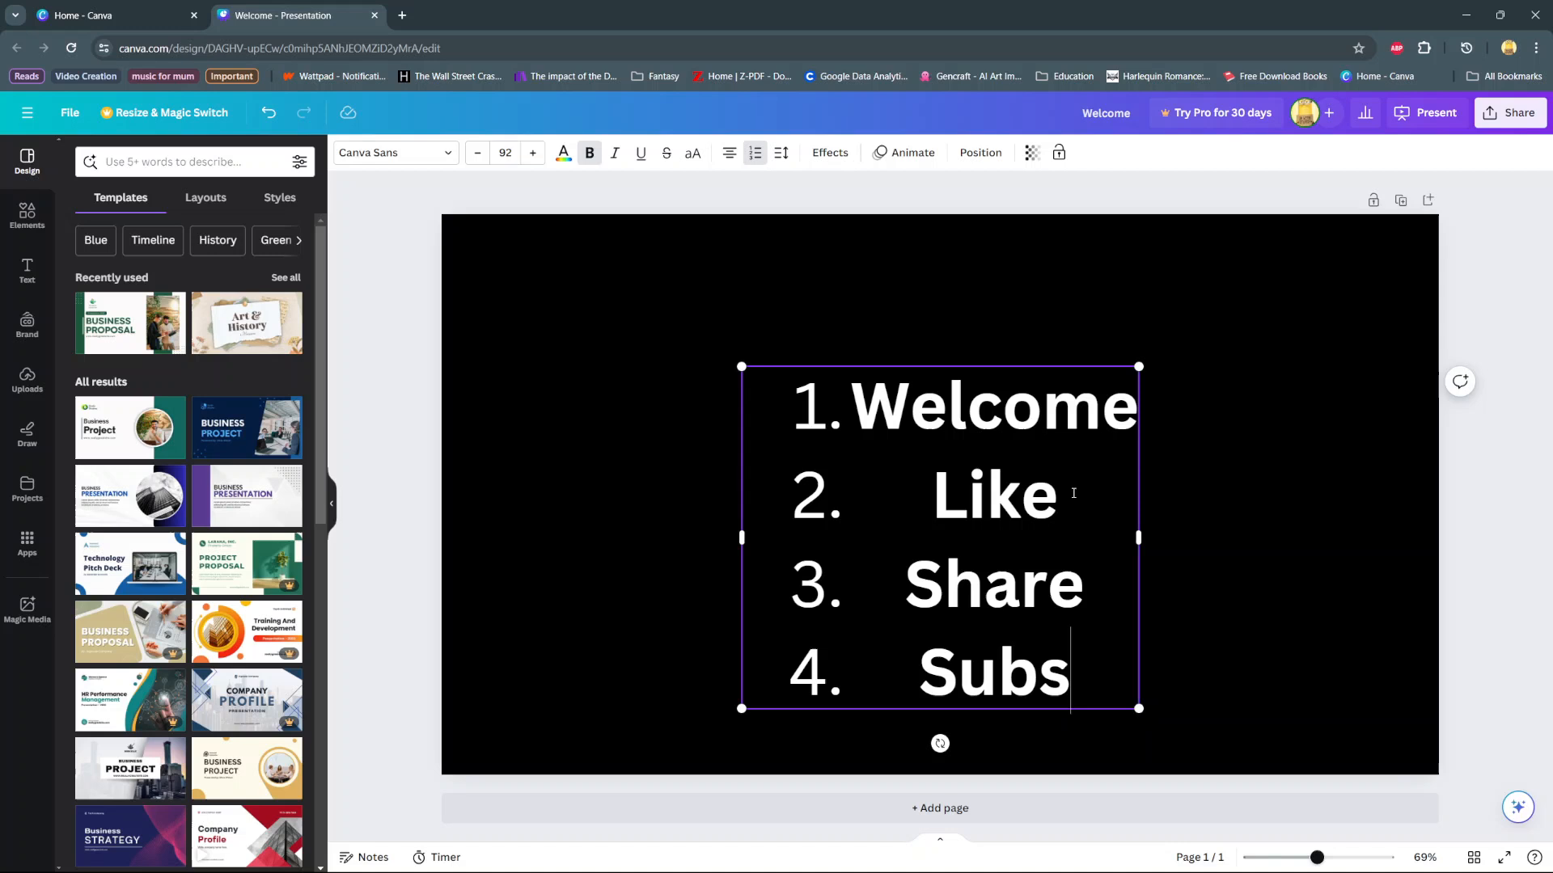
pyautogui.write('cribe')
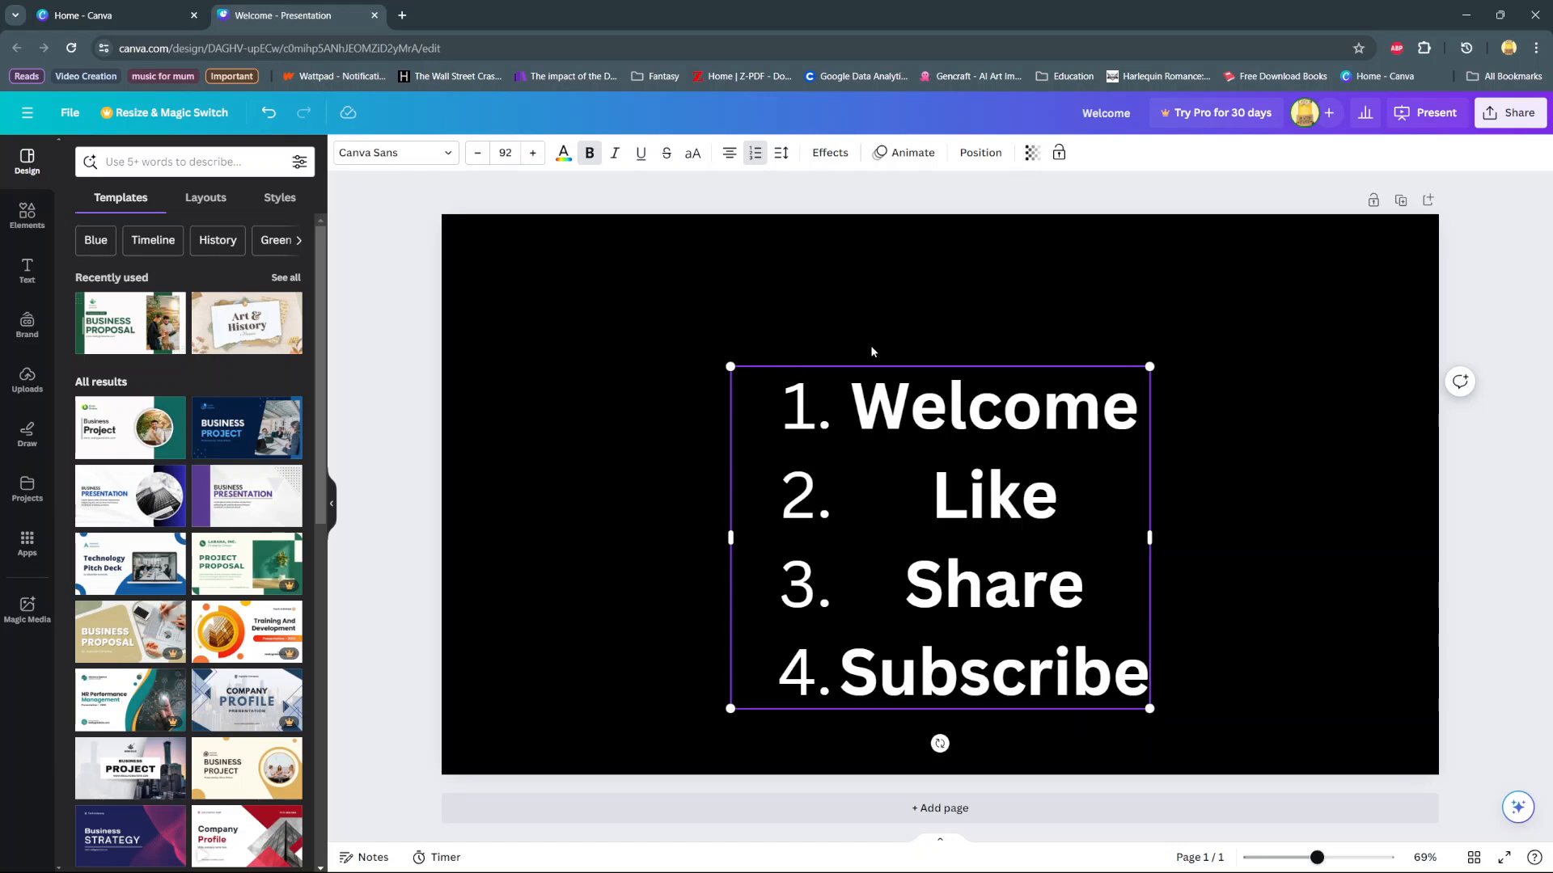
pyautogui.moveTo(729, 152)
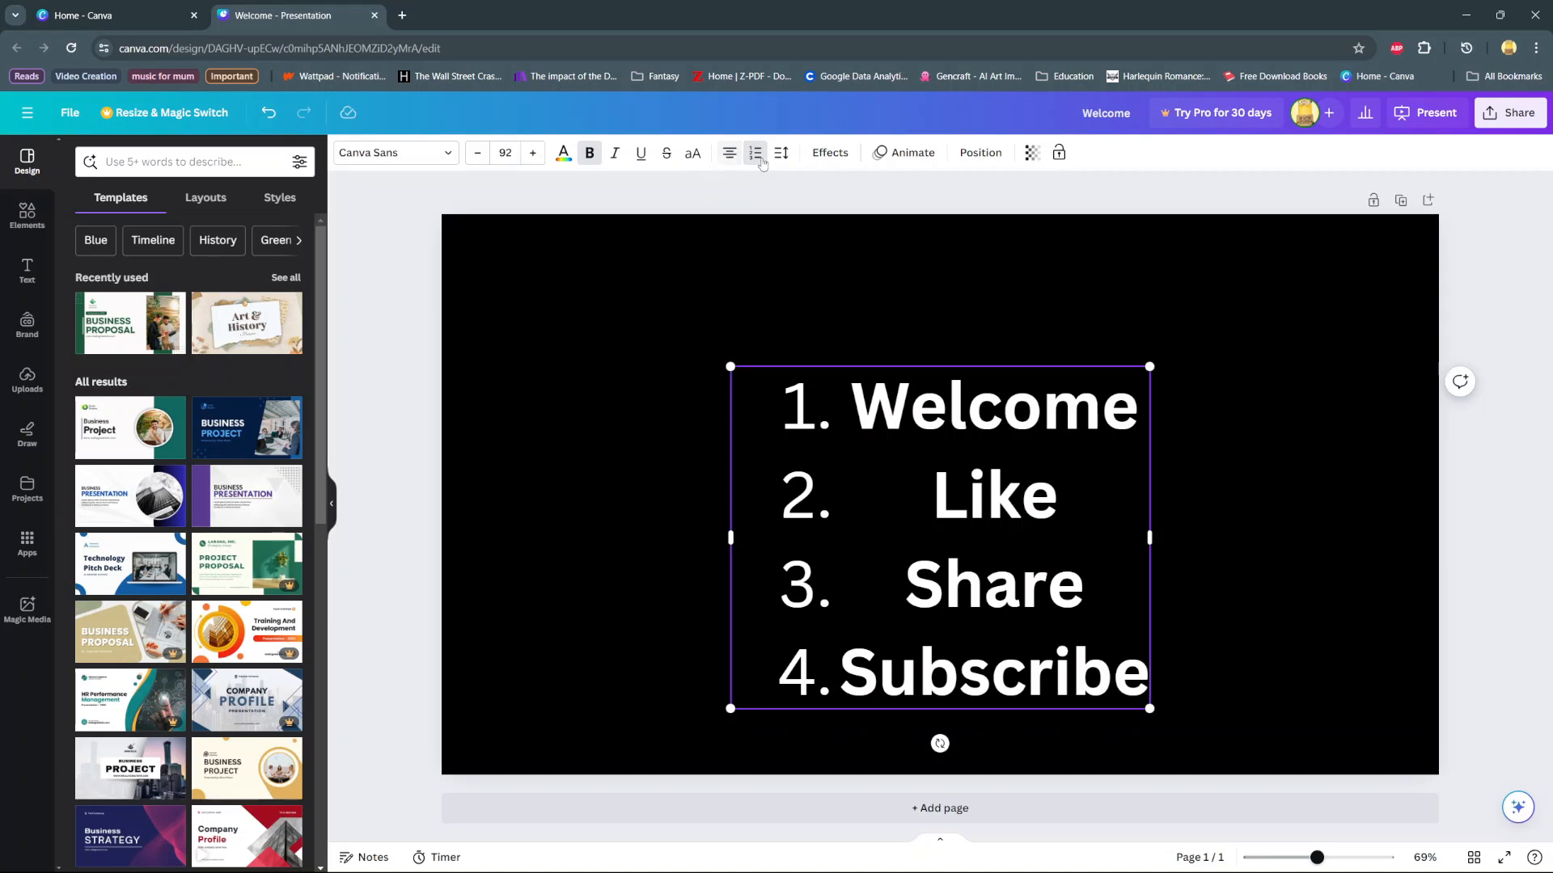
# Left-align the four list items Welcome, Like, Share, Subscribe instead of centred.
pyautogui.click(807, 414)
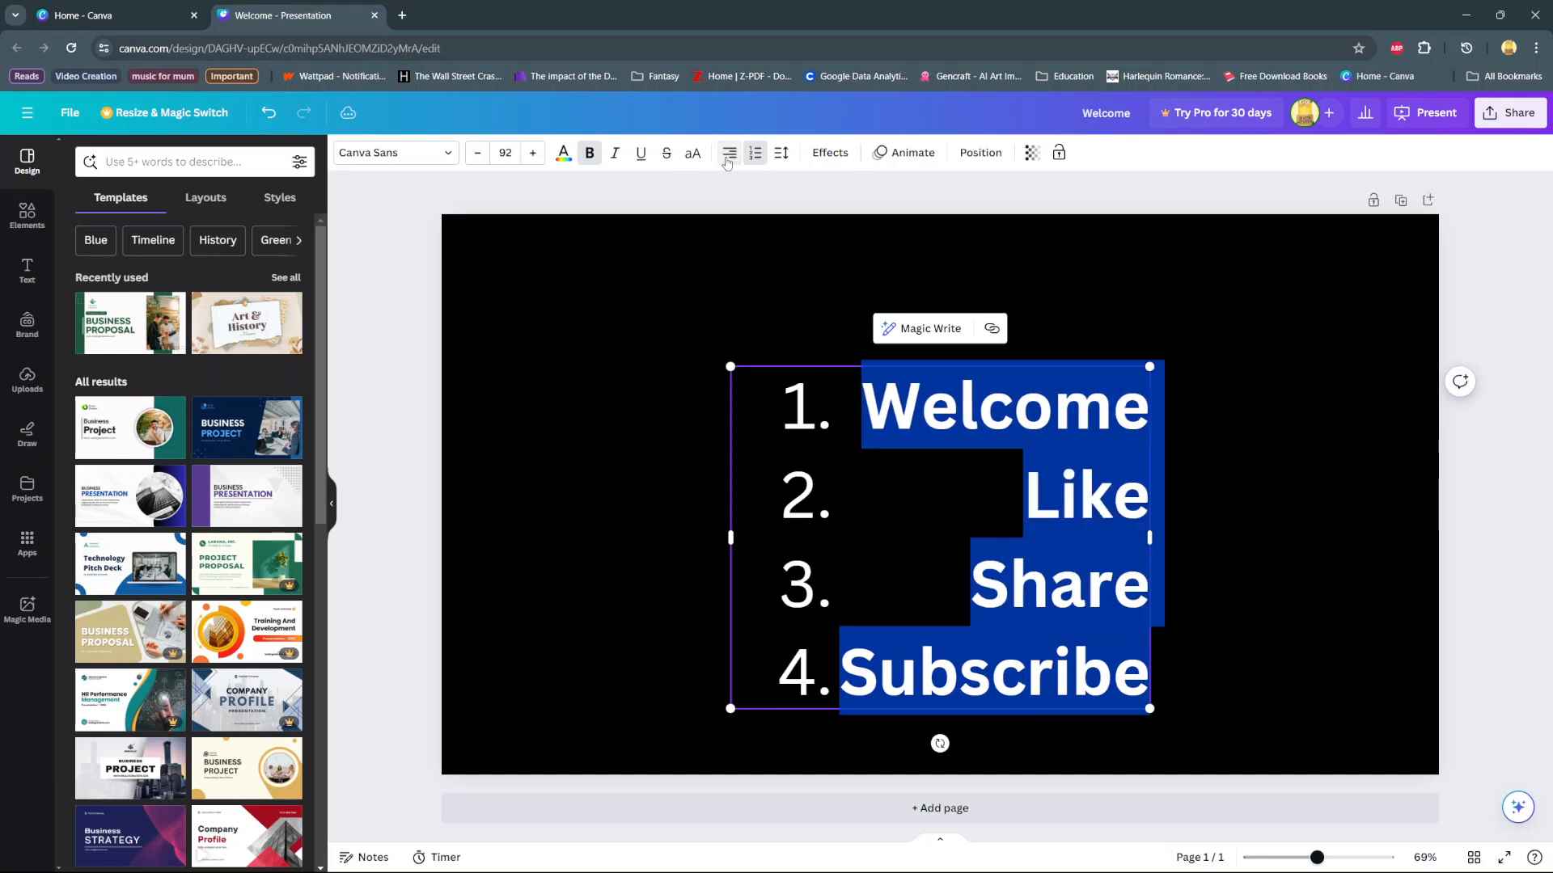
pyautogui.click(730, 152)
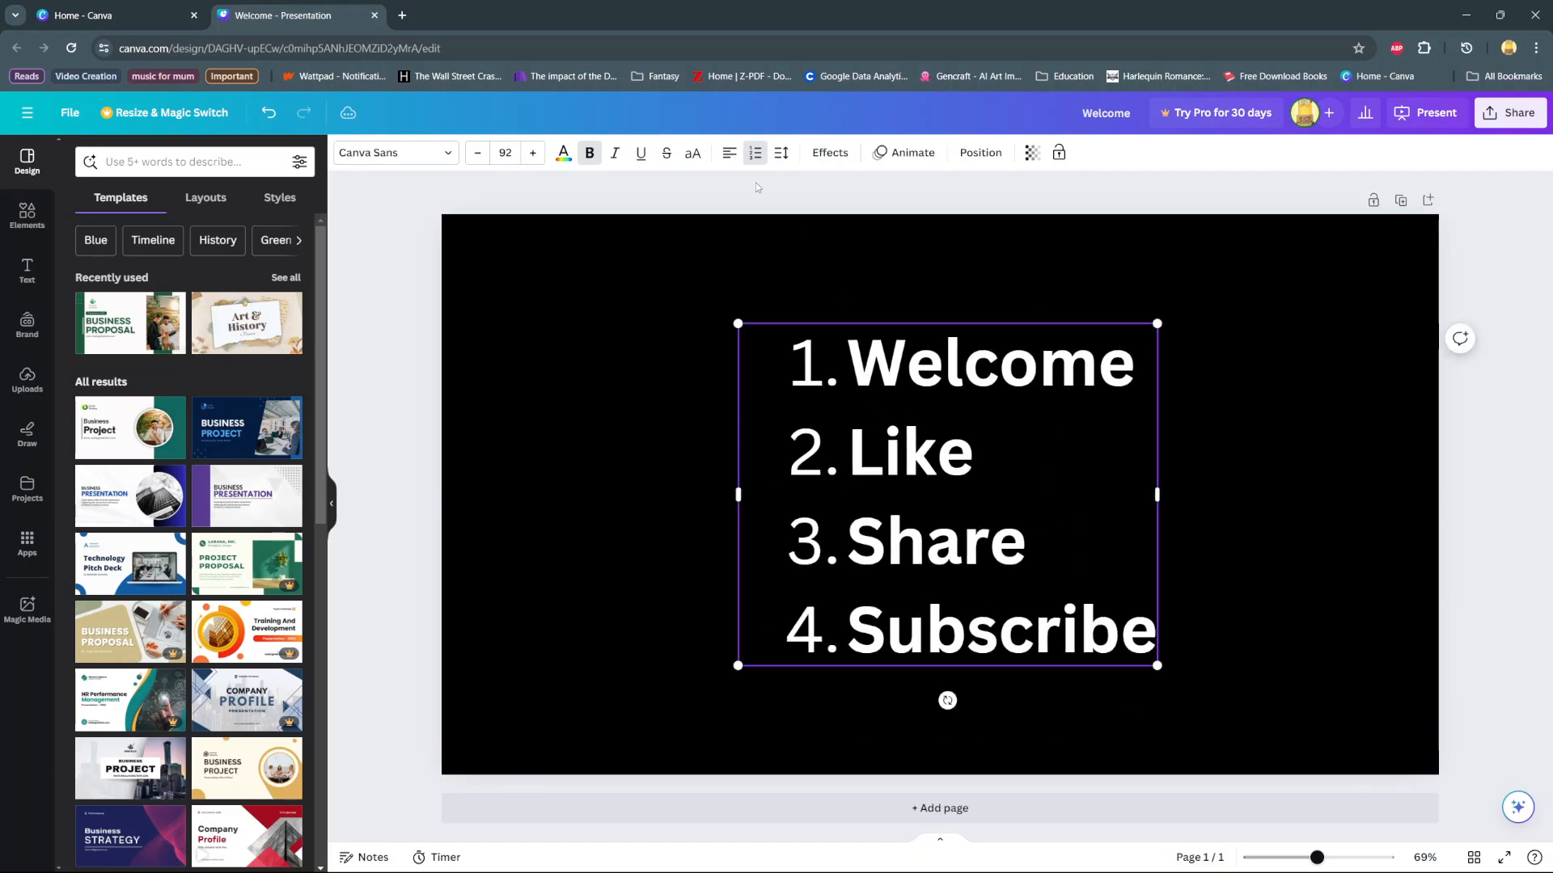
pyautogui.moveTo(755, 152)
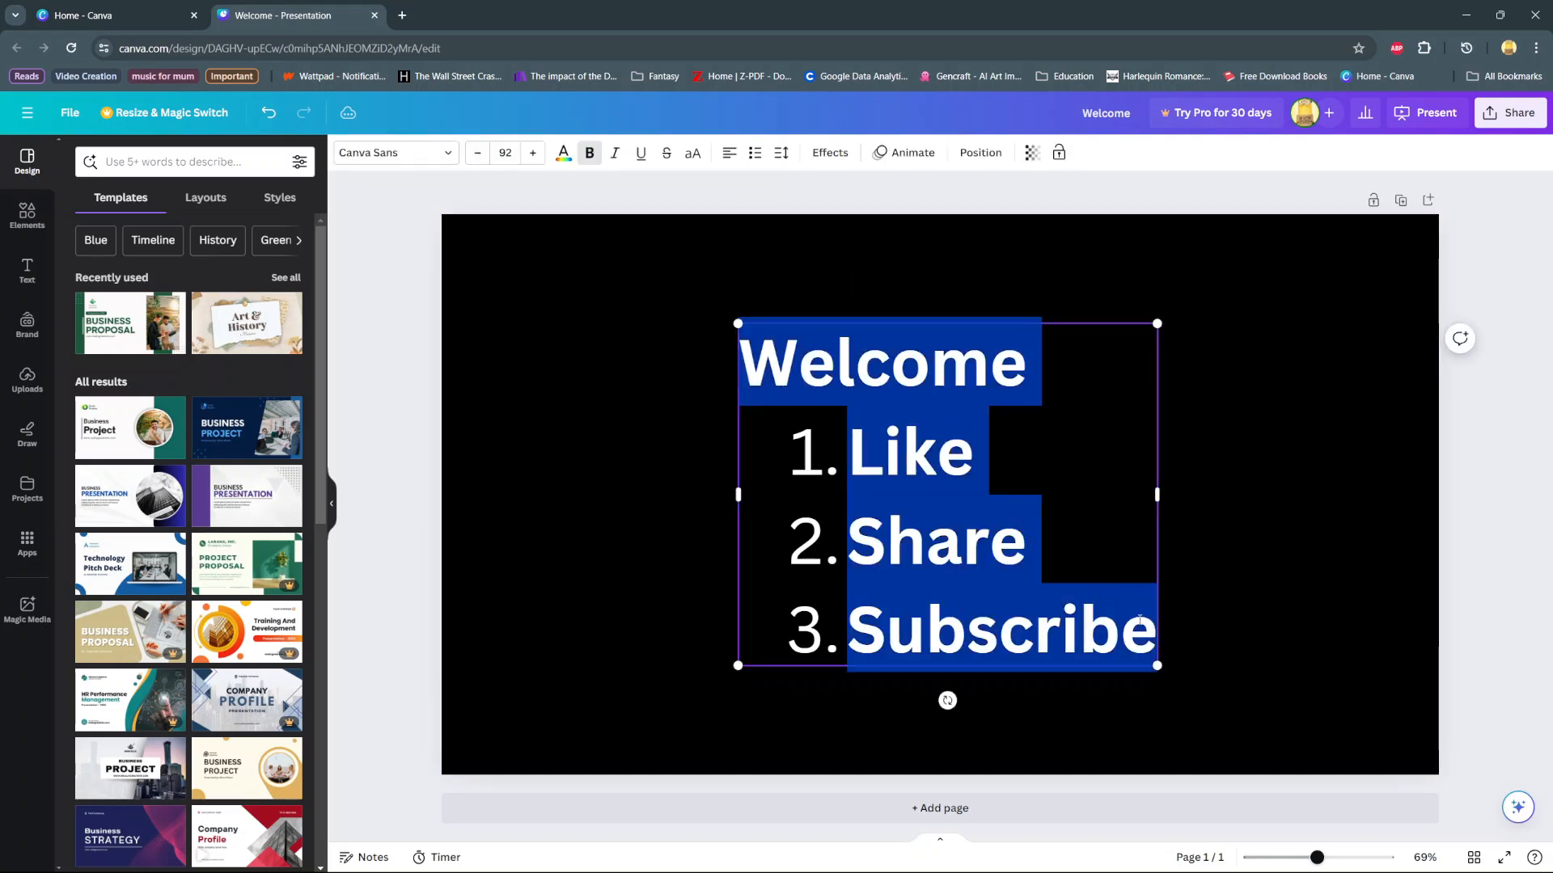
# Switch the four items from numbering to bullets and deselect to view the finished slide.
pyautogui.click(753, 152)
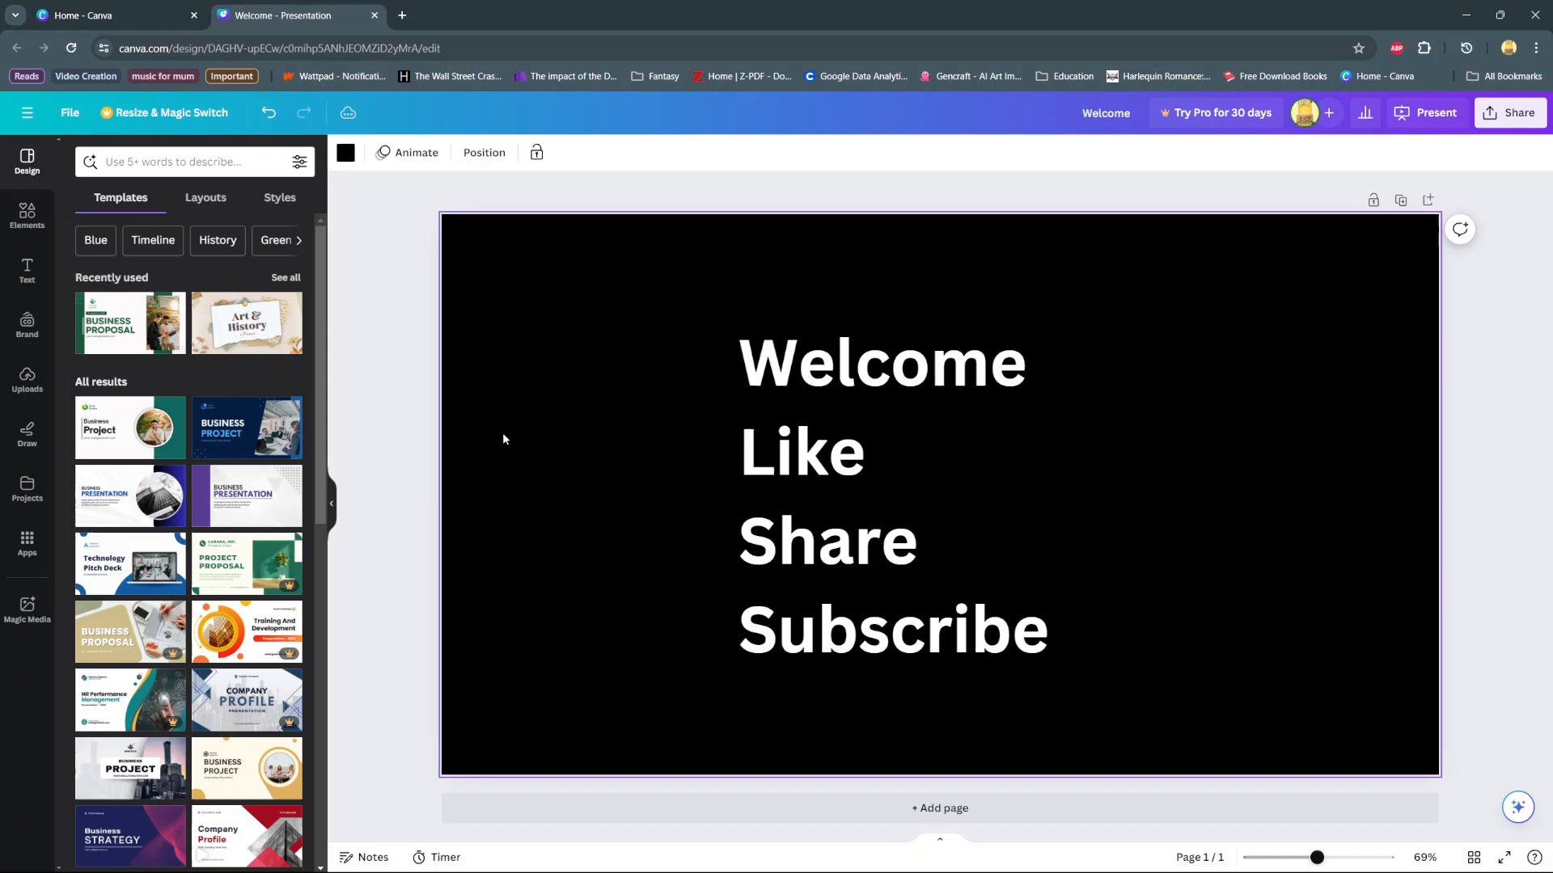
pyautogui.click(755, 152)
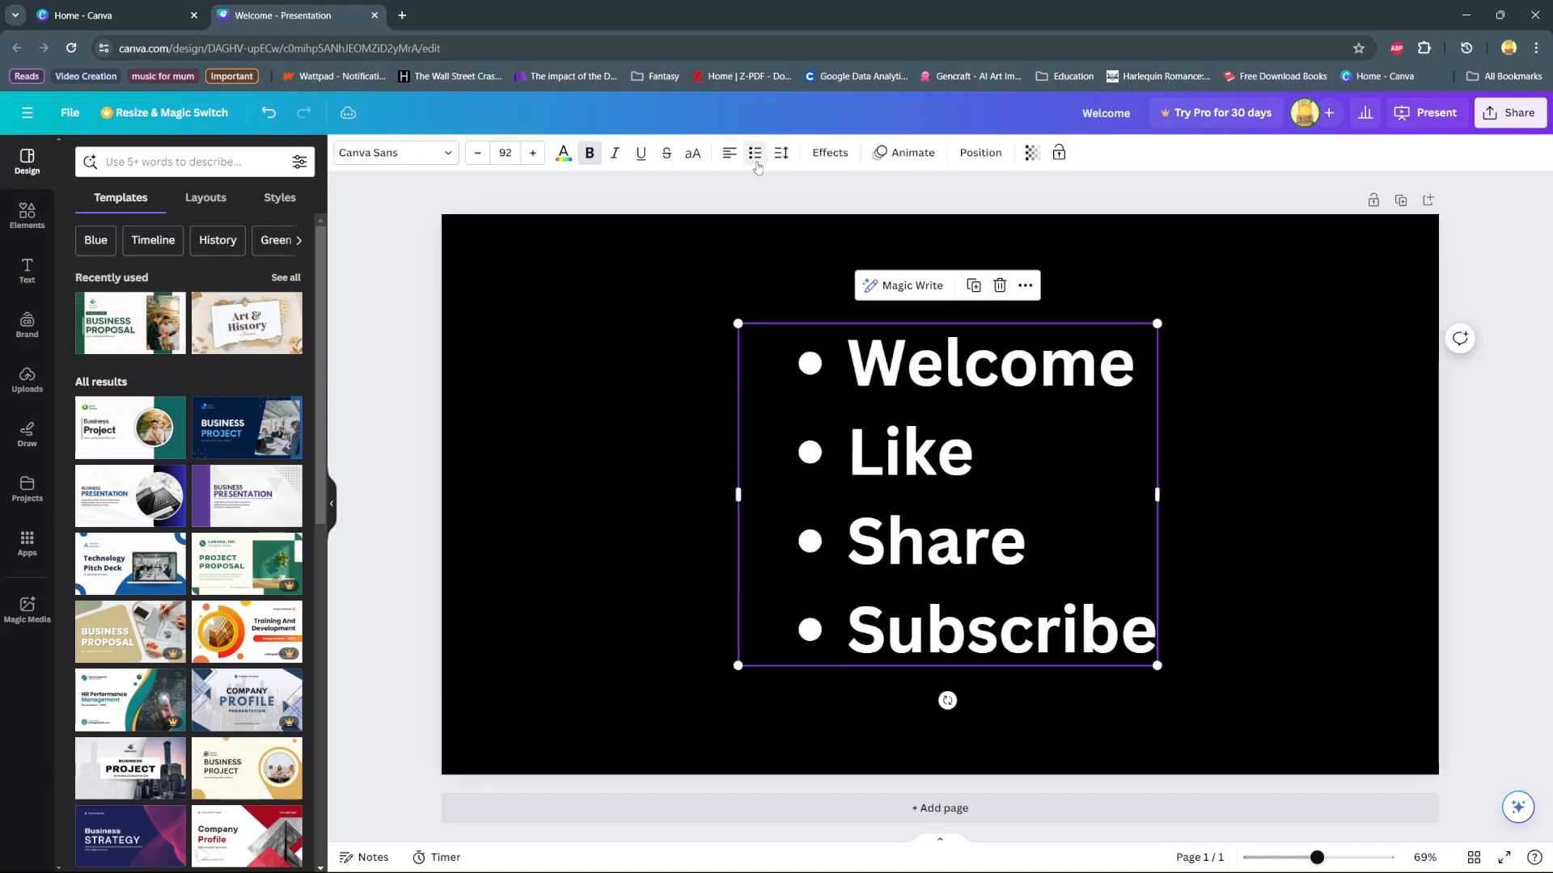
pyautogui.click(570, 443)
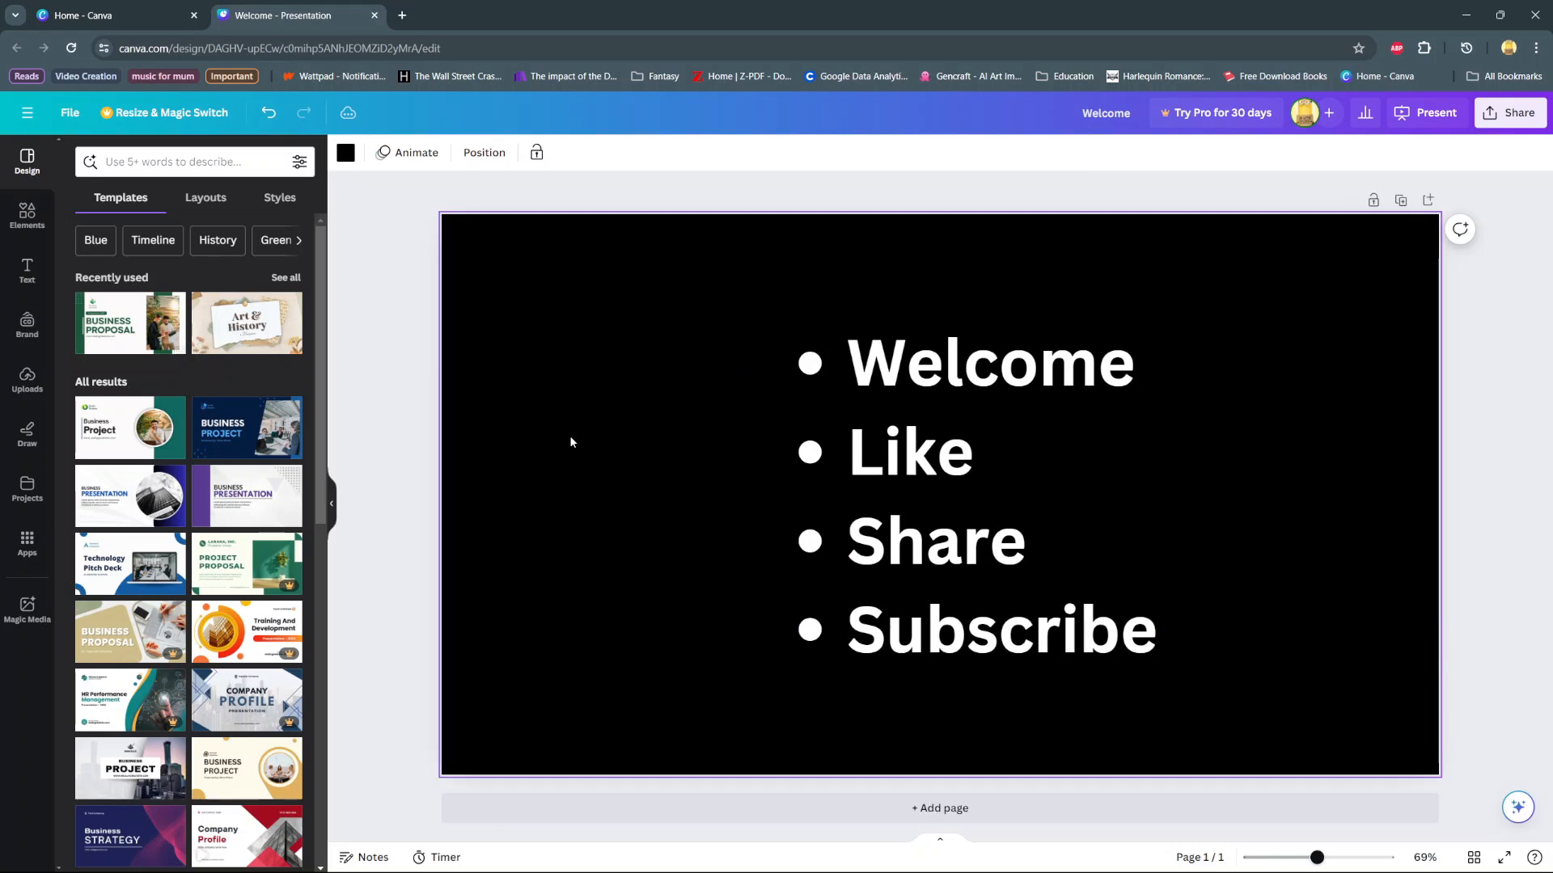
pyautogui.moveTo(450, 405)
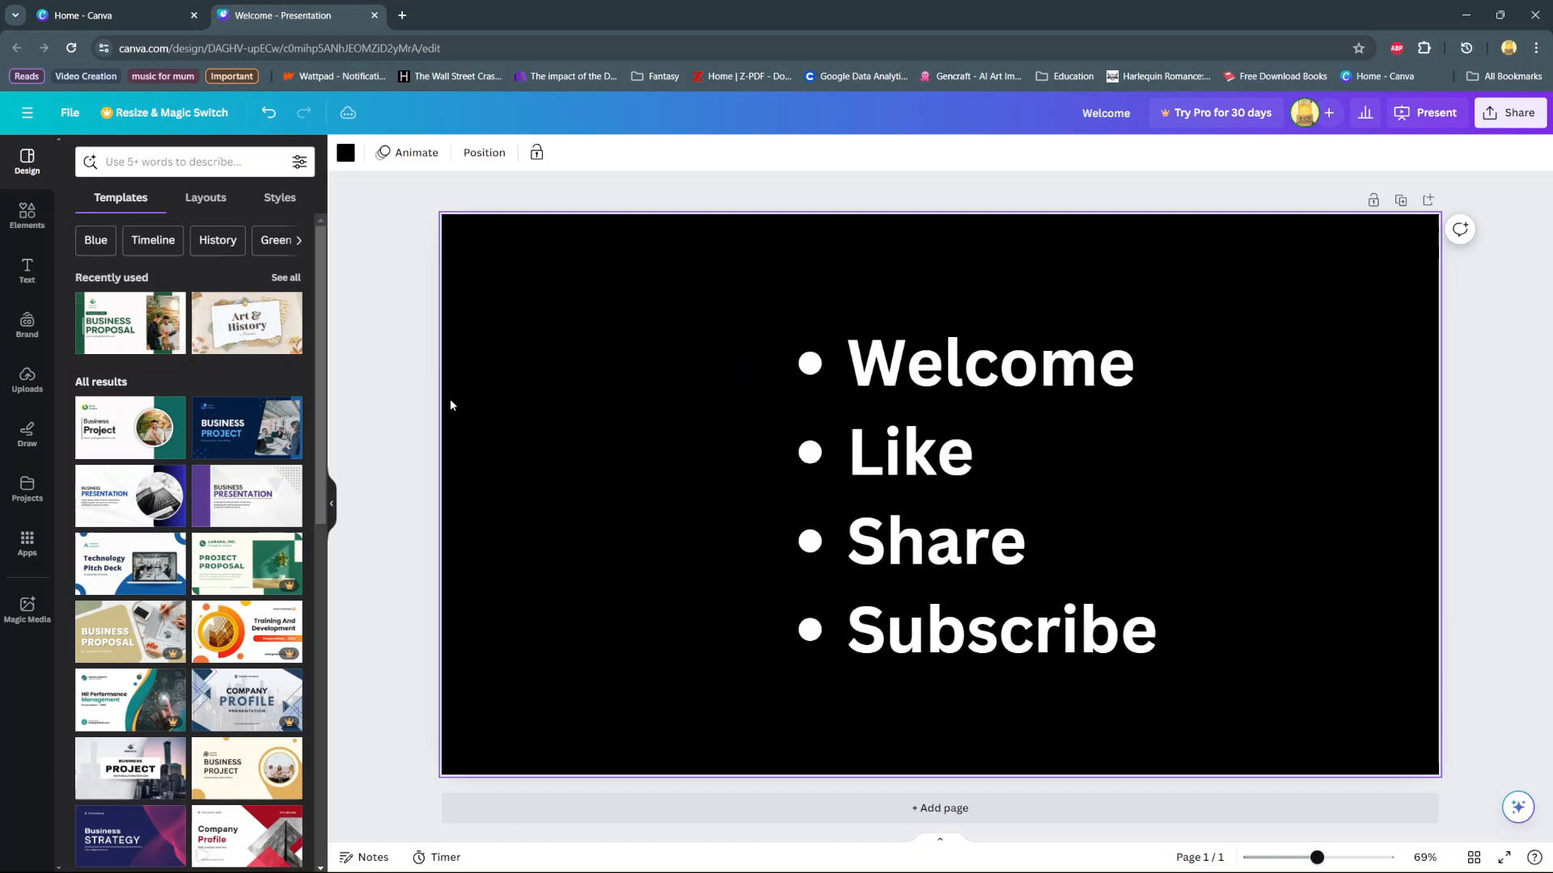